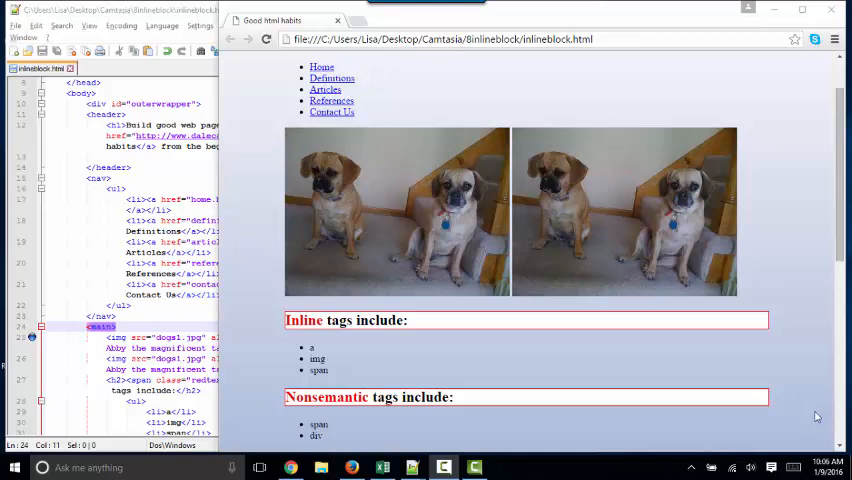
Add border: red 1px solid to the #outerwrapper rule in style.css beside index.html
scroll(up, 3)
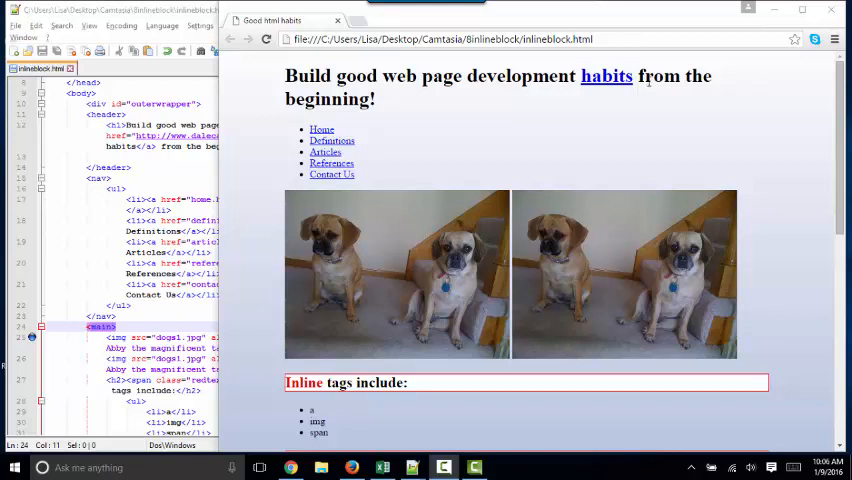
mouse_move(568, 312)
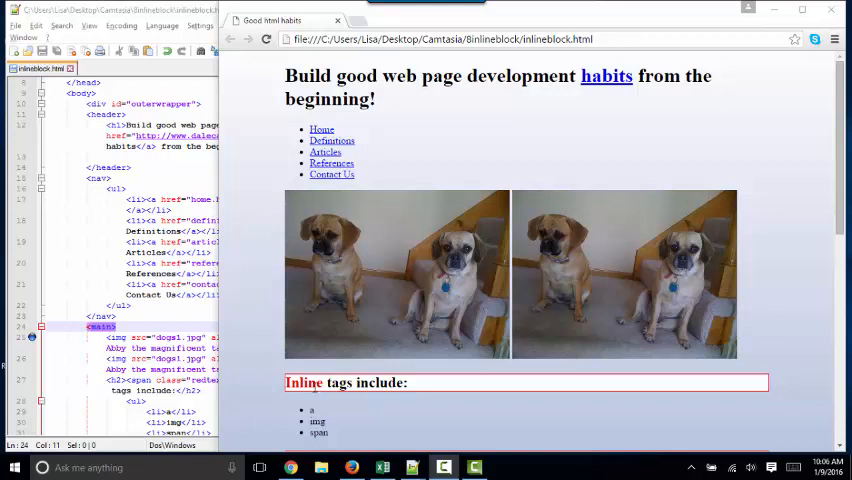
mouse_move(386, 312)
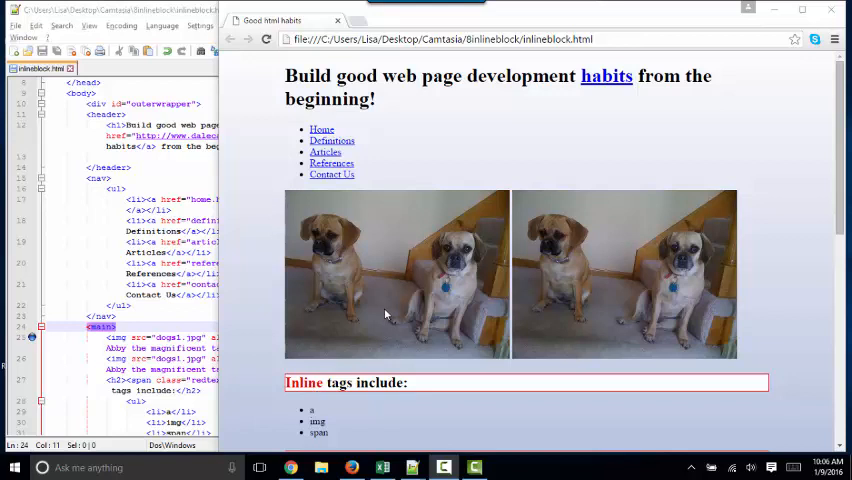
scroll(down, 3)
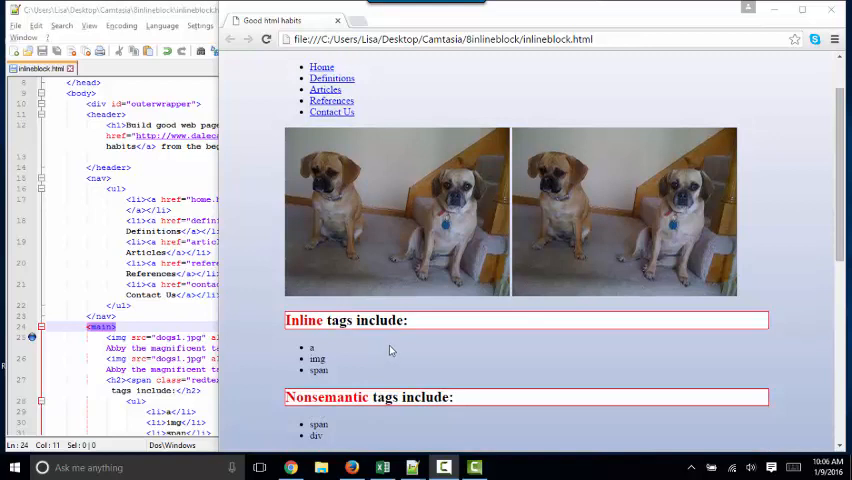
mouse_move(450, 328)
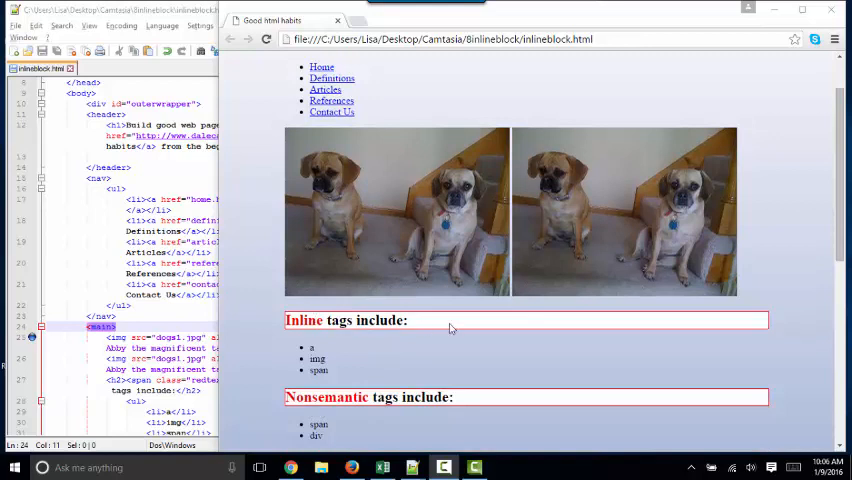
mouse_move(412, 468)
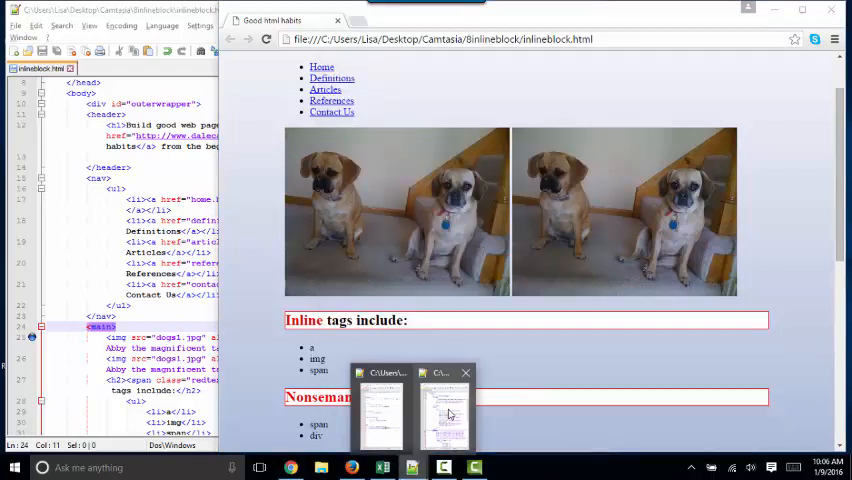
click(444, 410)
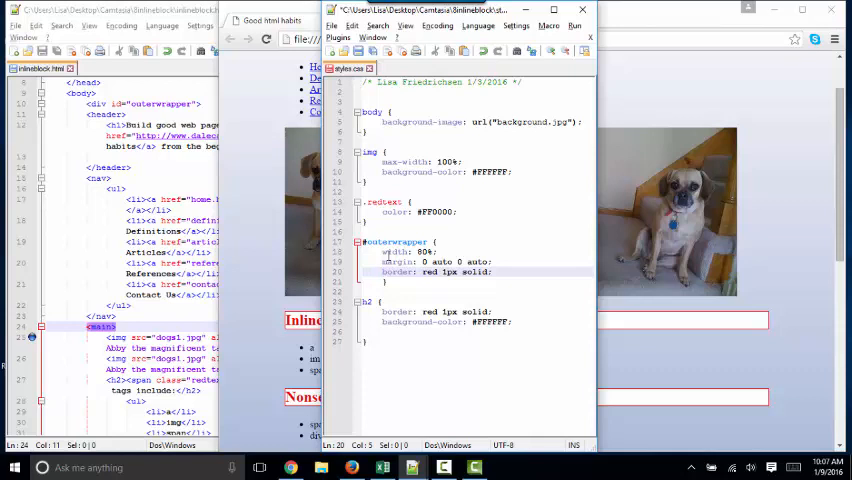
double_click(396, 240)
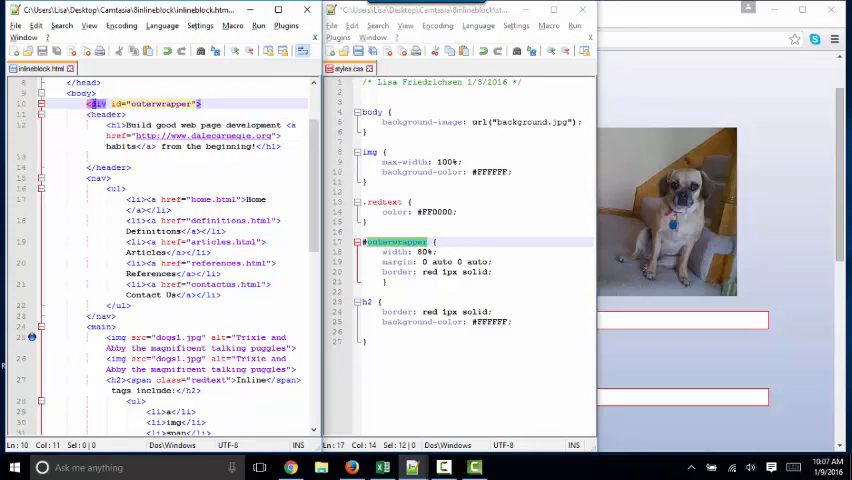
scroll(down, 3)
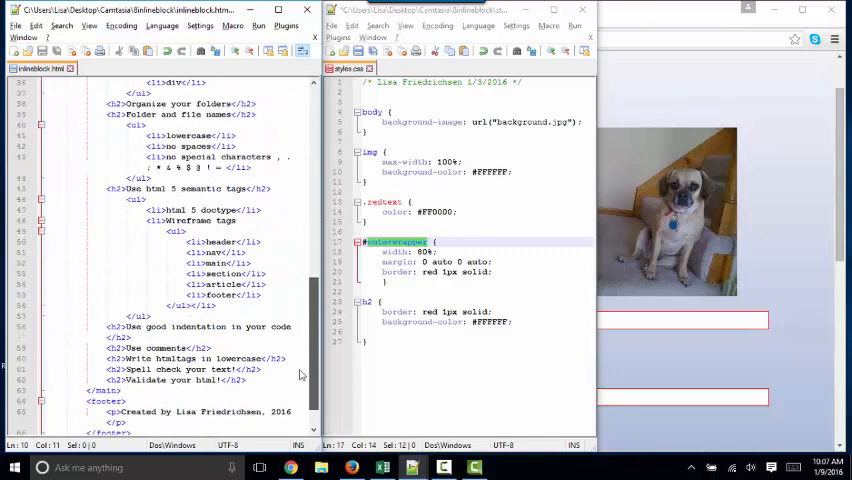
scroll(down, 3)
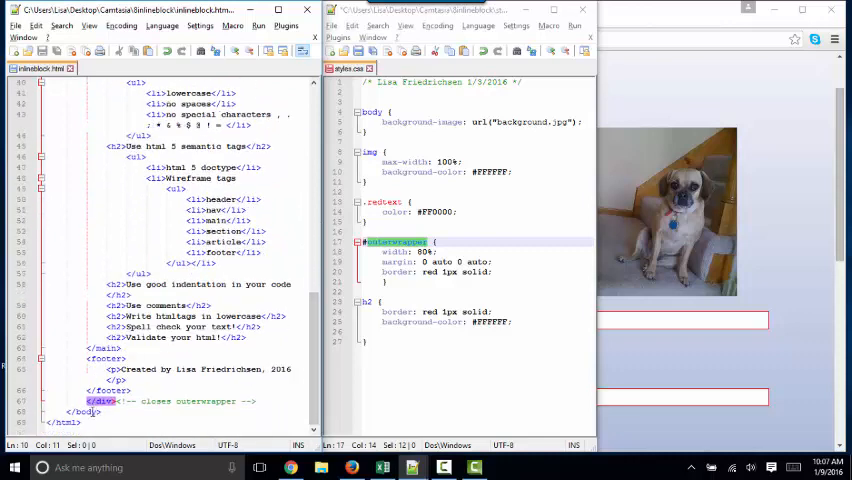
scroll(up, 3)
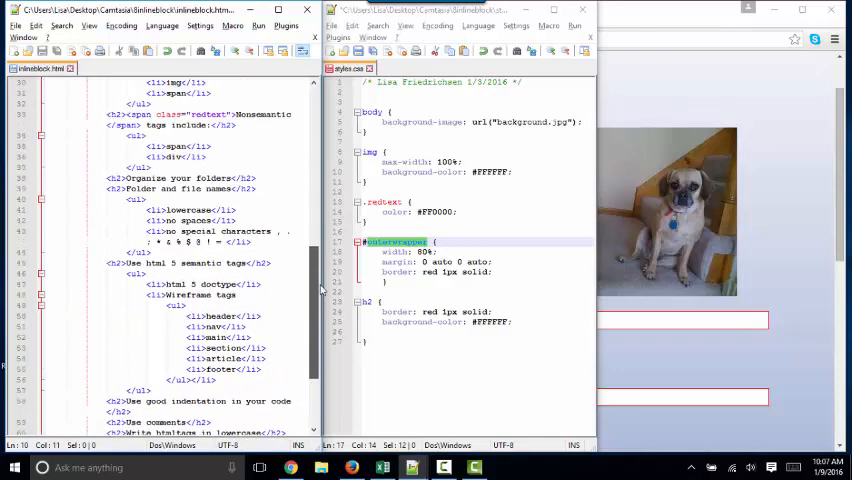
scroll(up, 3)
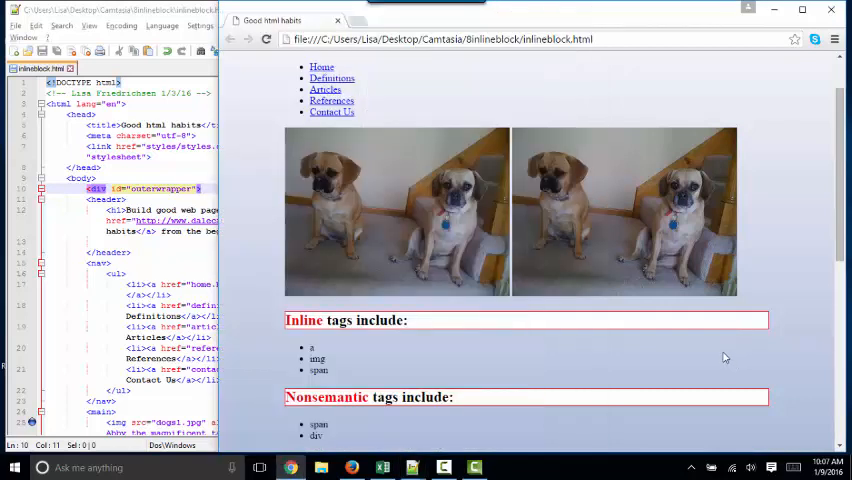
mouse_move(266, 40)
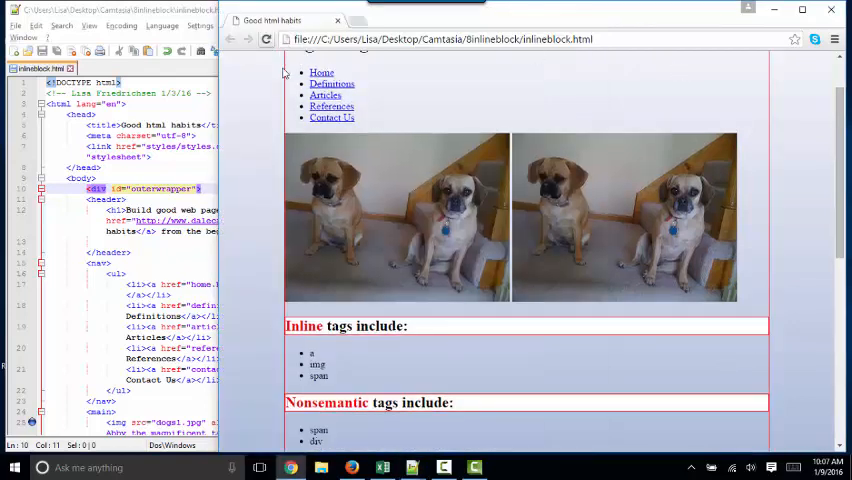
Bring the style.css window back up beside the markup after the reload
scroll(up, 3)
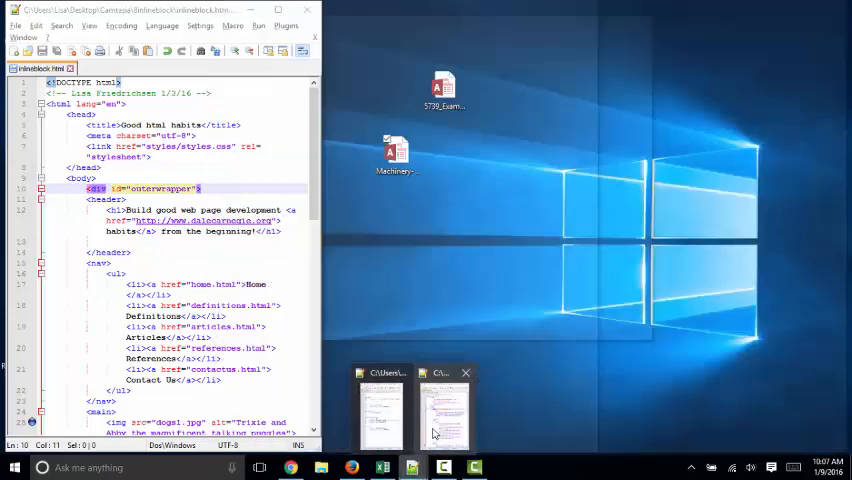
click(446, 410)
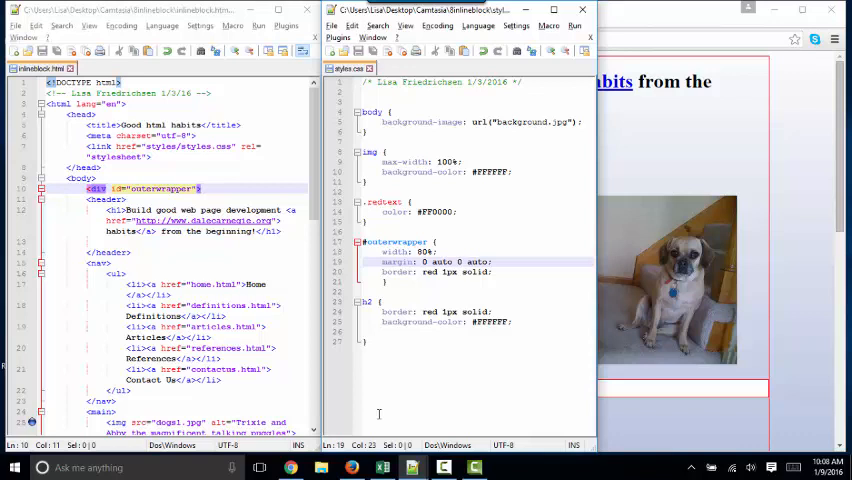
mouse_move(456, 358)
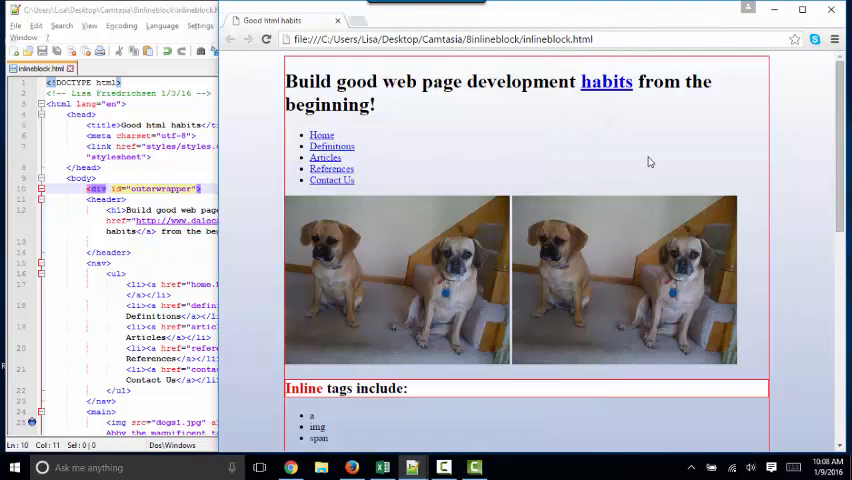
mouse_move(418, 388)
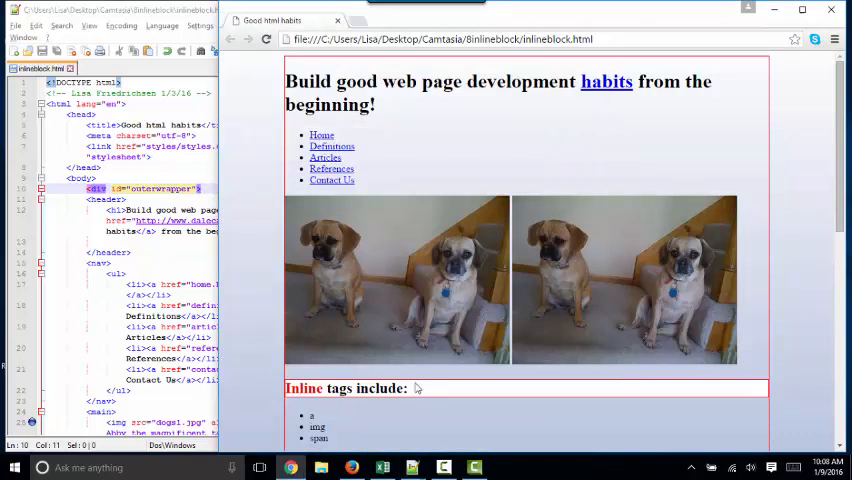
mouse_move(776, 406)
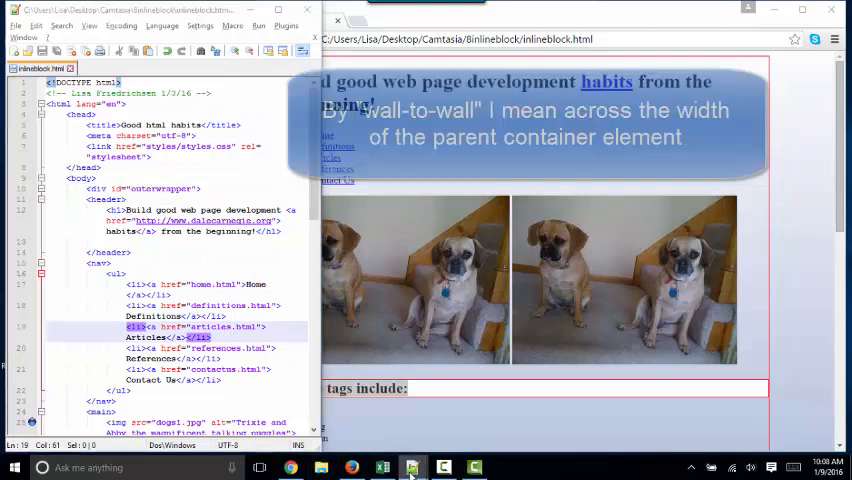
click(412, 468)
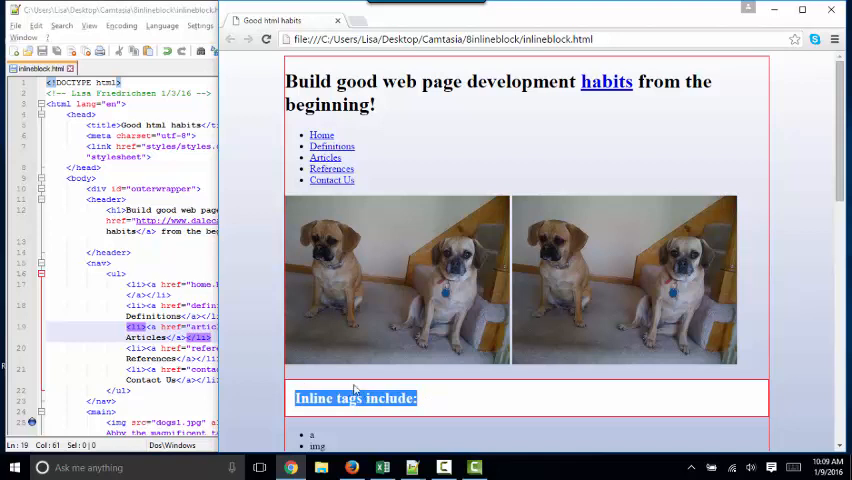
mouse_move(356, 390)
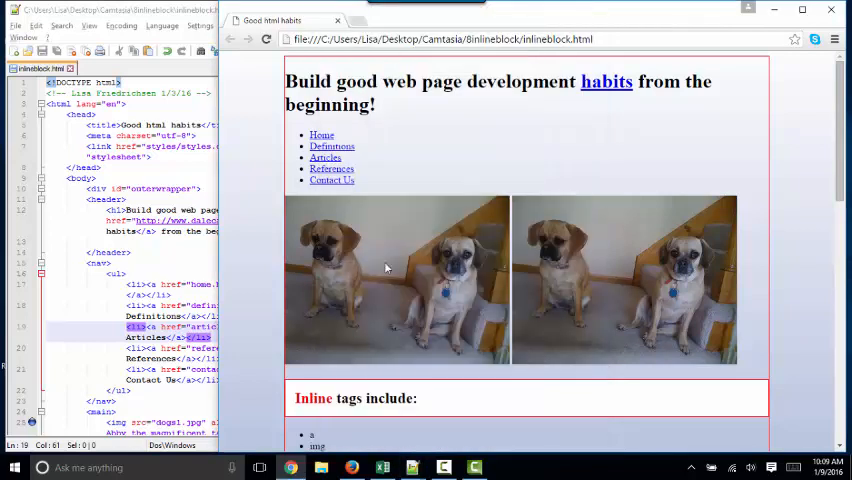
click(268, 40)
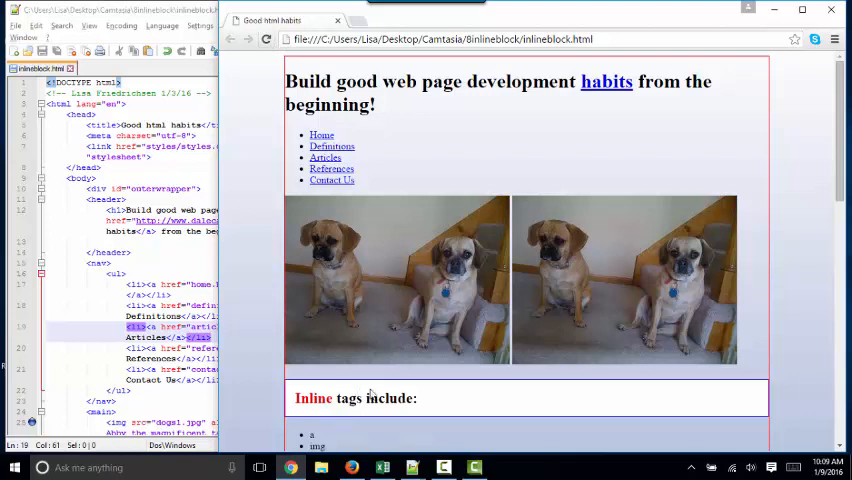
mouse_move(544, 414)
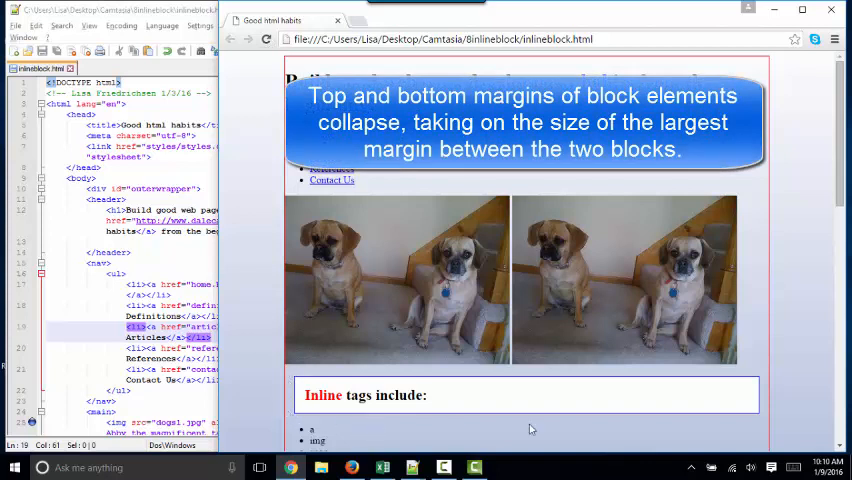
mouse_move(684, 380)
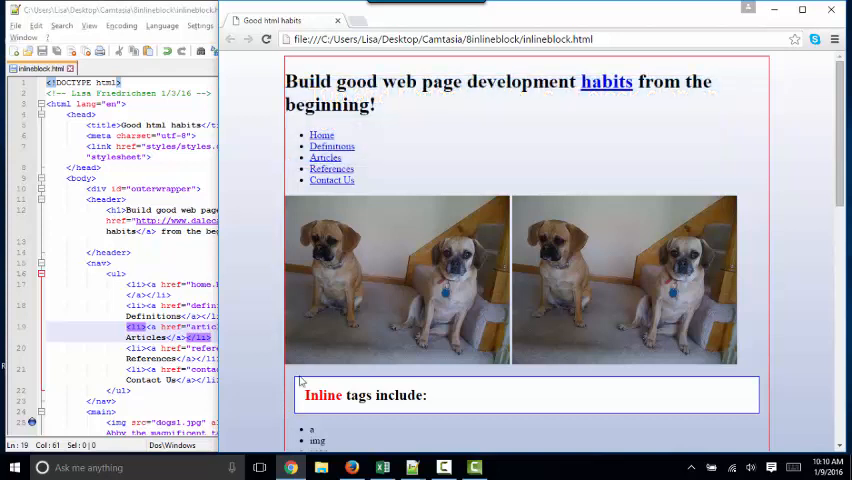
mouse_move(402, 428)
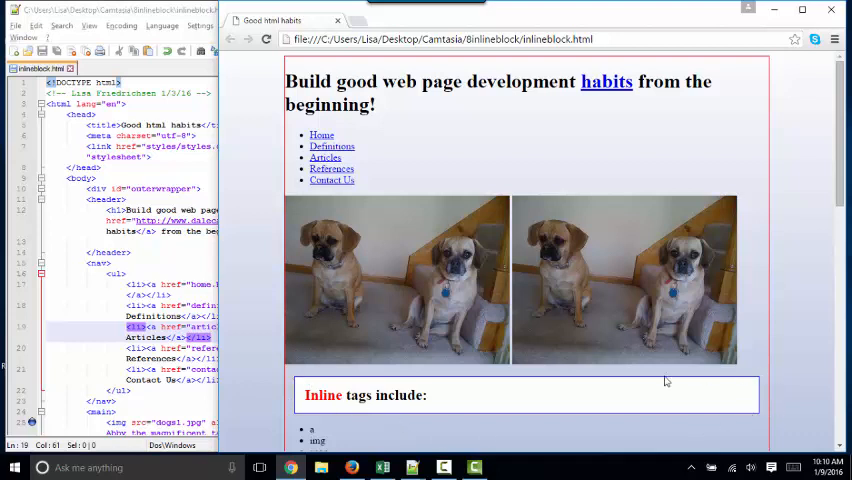
mouse_move(628, 384)
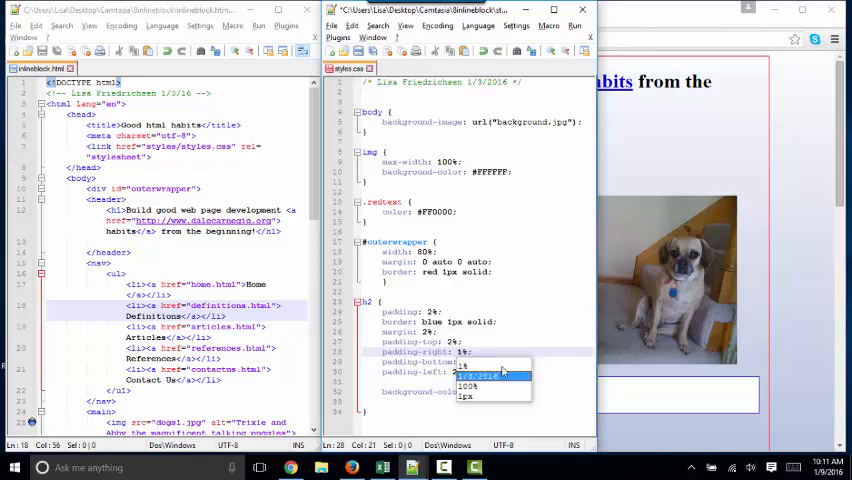
Place the cursor in the h2 rule of style.css to add the four padding sides
click(480, 386)
text(margin-left:)
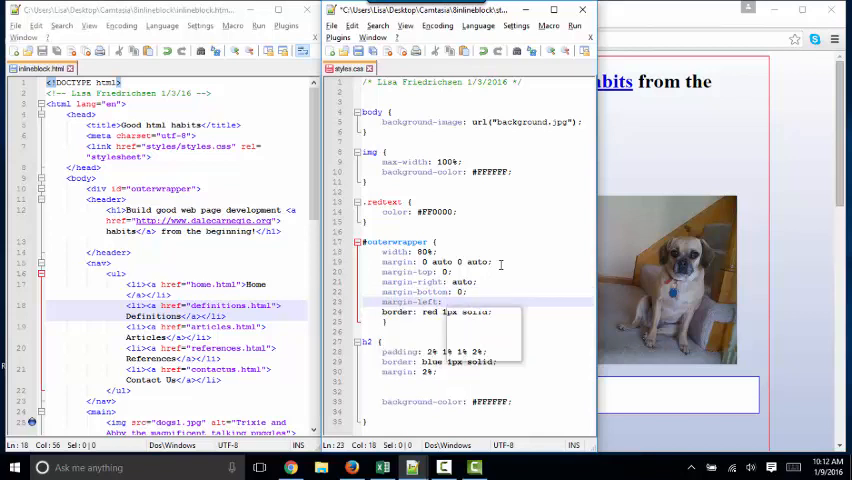
Select #outerwrapper's separate margin lines to replace them with one shorthand
drag(382, 272, 480, 300)
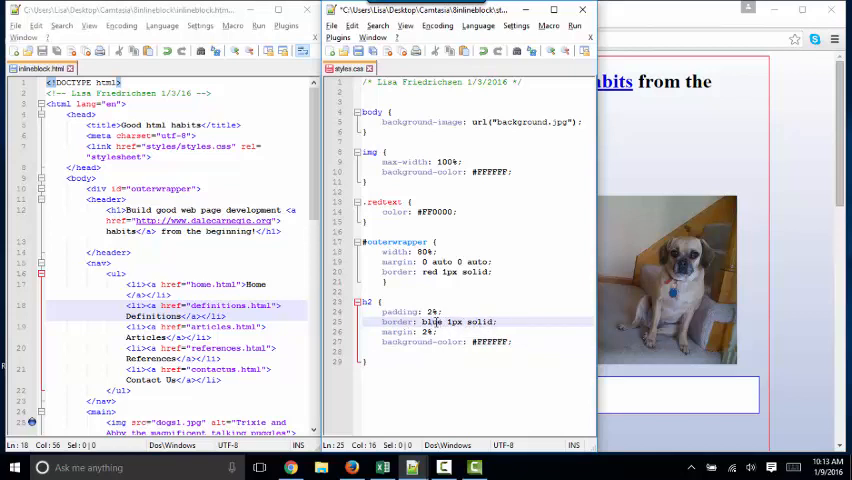
Begin the individual border-*-color and border-*-width declarations in the h2 rule
double_click(480, 320)
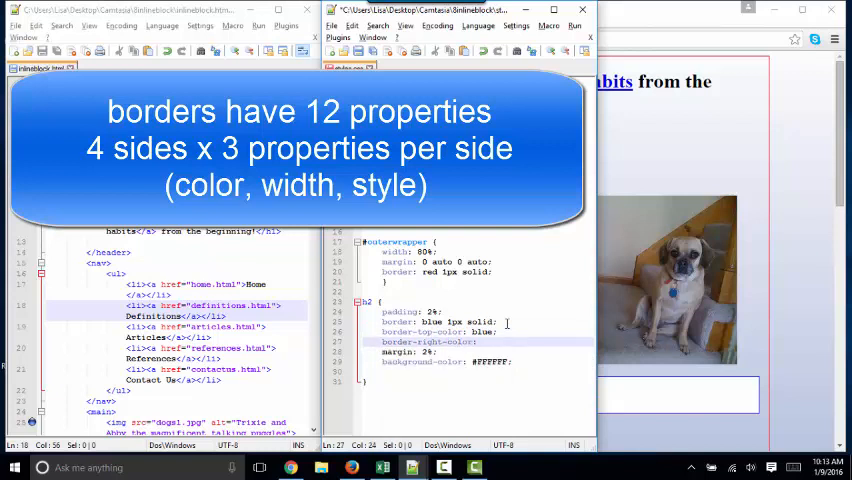
text(border-left-width: 4px;)
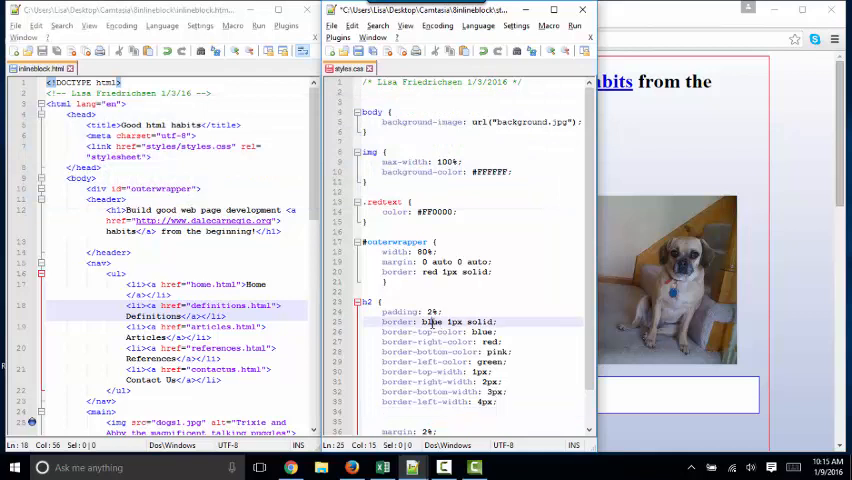
double_click(458, 320)
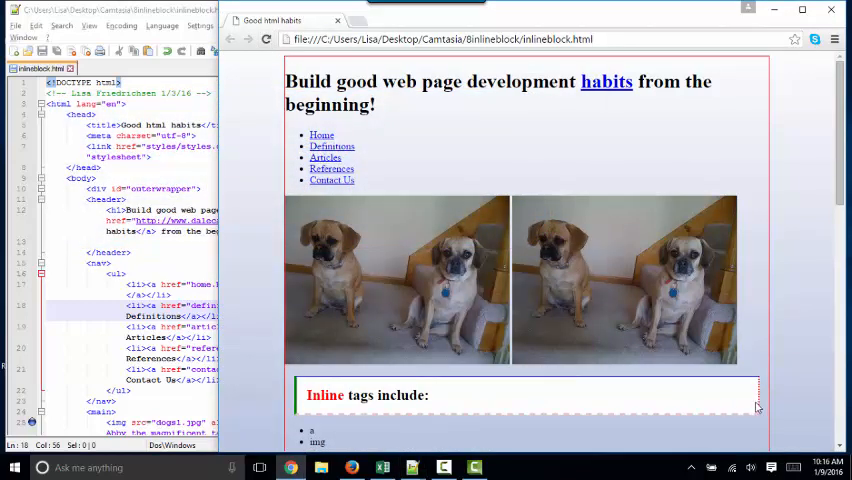
mouse_move(298, 400)
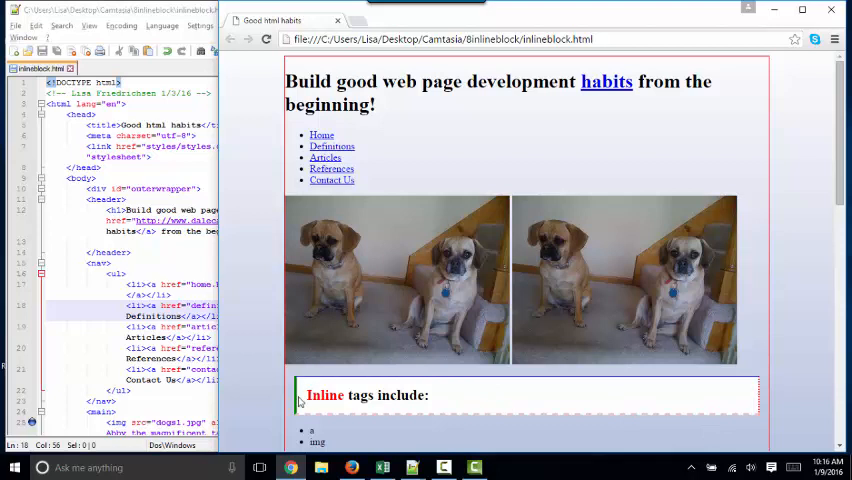
mouse_move(480, 390)
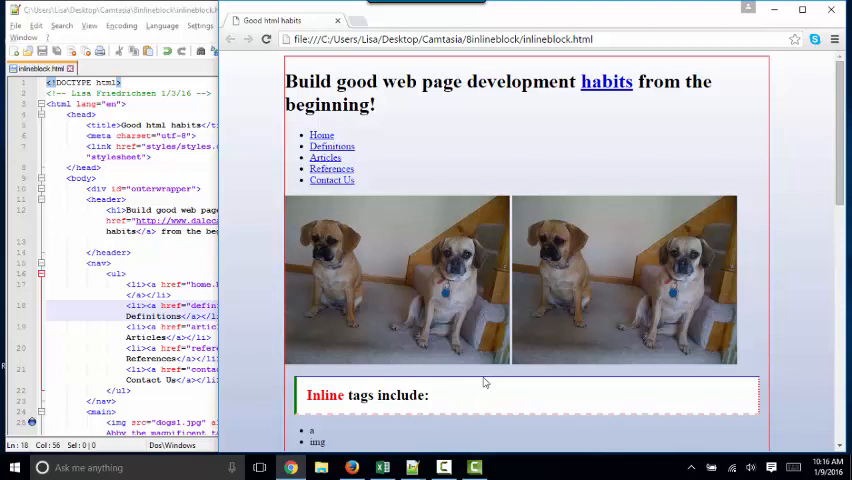
mouse_move(400, 416)
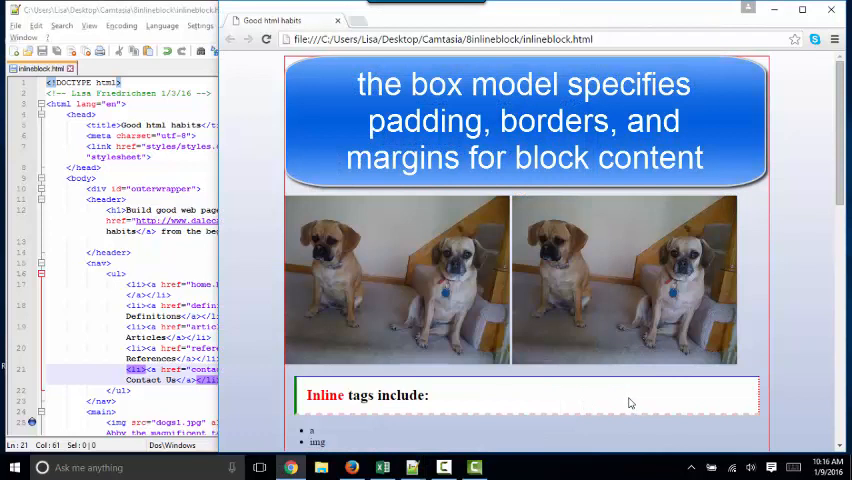
mouse_move(676, 400)
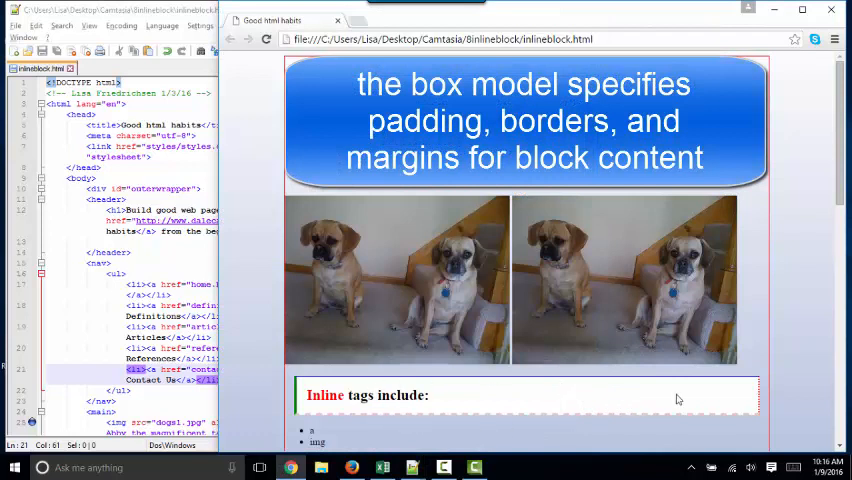
mouse_move(292, 404)
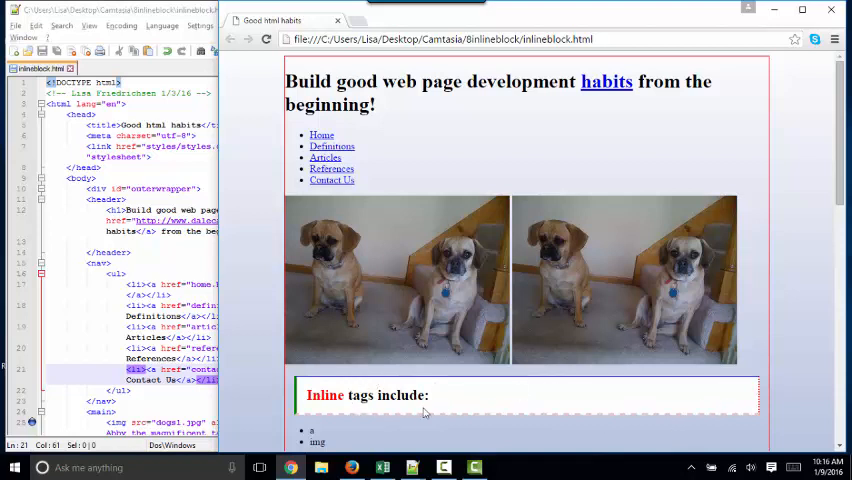
mouse_move(512, 440)
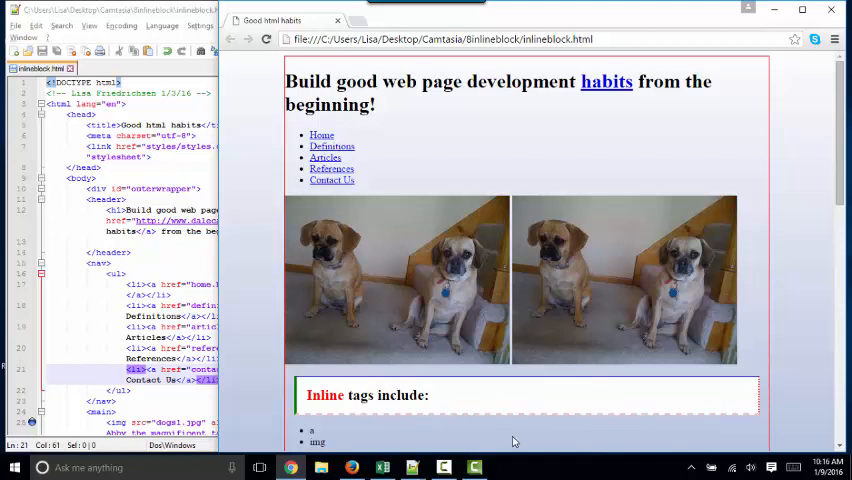